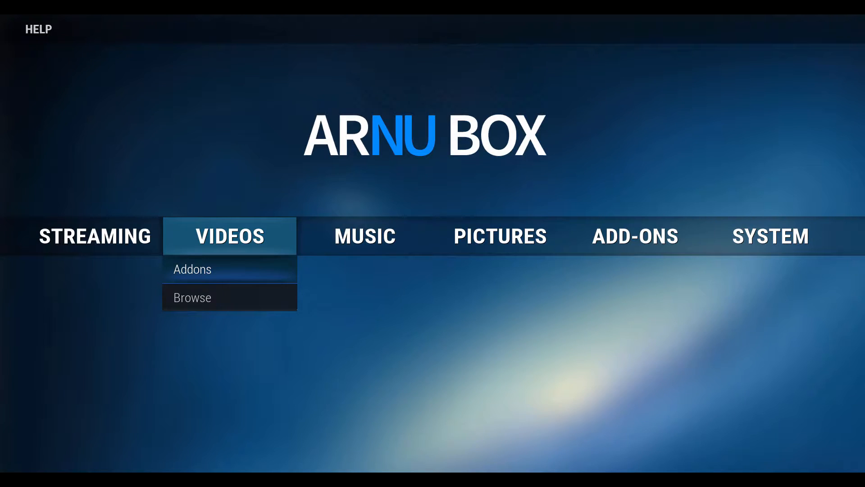
- Go from the home menu's SYSTEM entry into Kodi's Settings screen
click(770, 237)
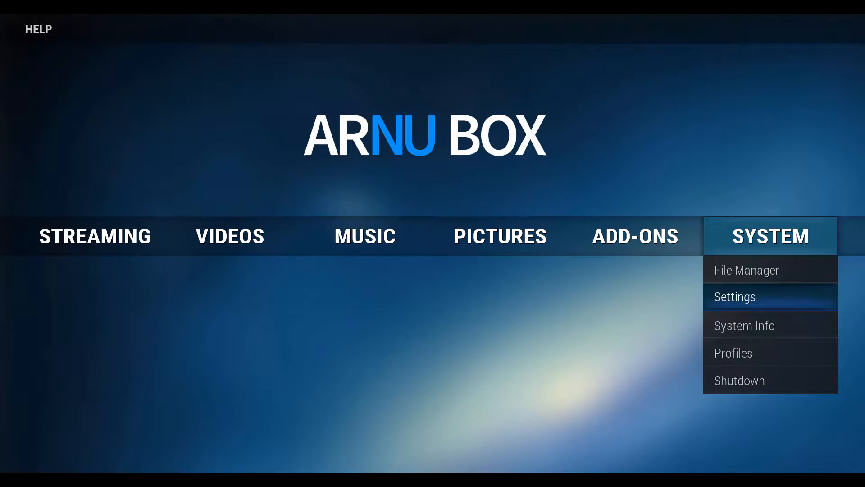
click(735, 296)
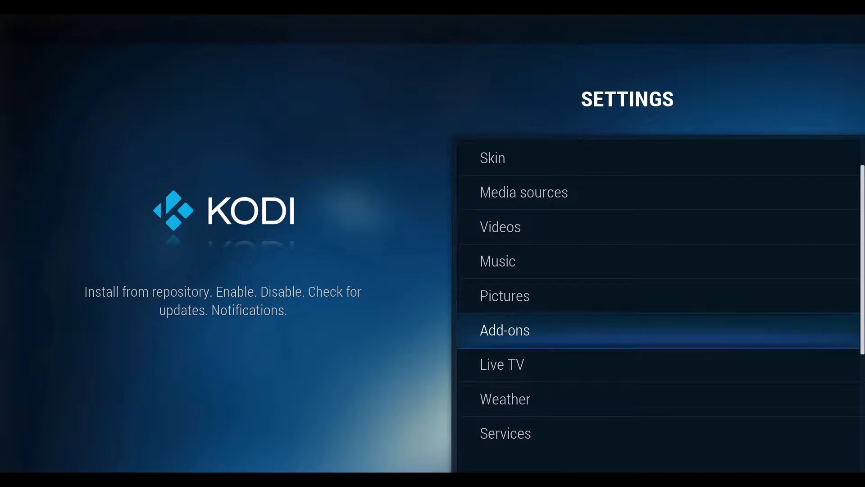
- Navigate Add-ons > System > Dependencies to reach the list containing URLResolver
click(505, 330)
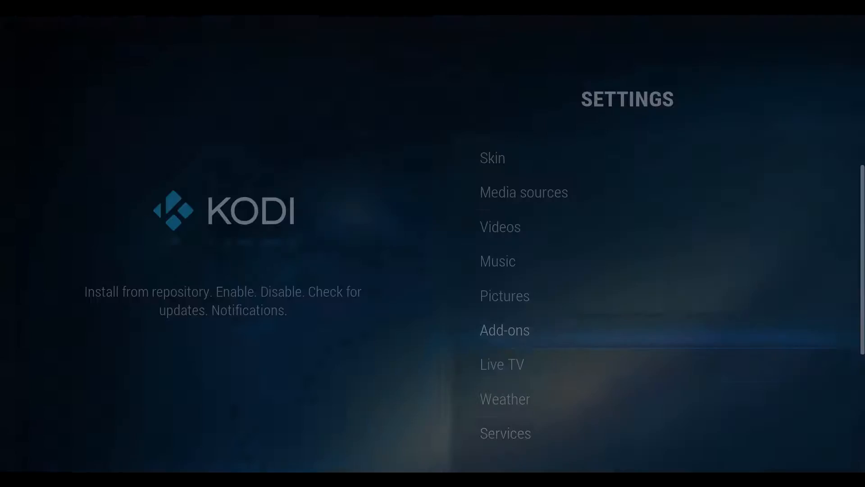
click(505, 330)
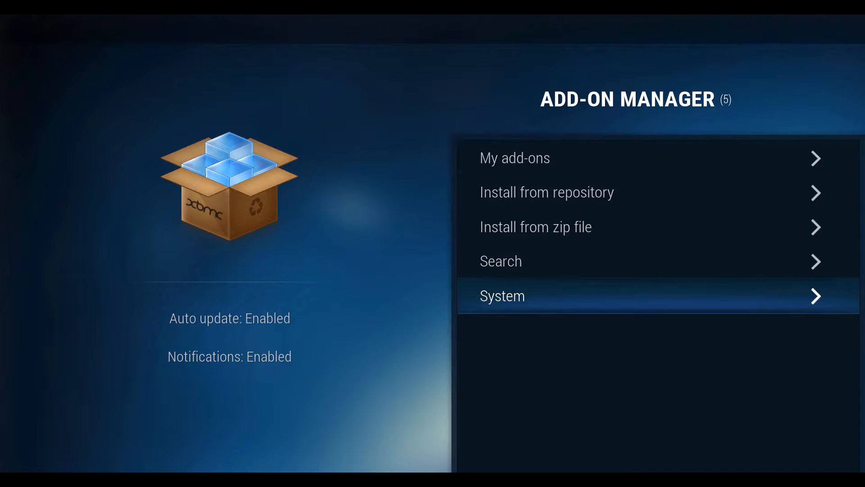
click(502, 295)
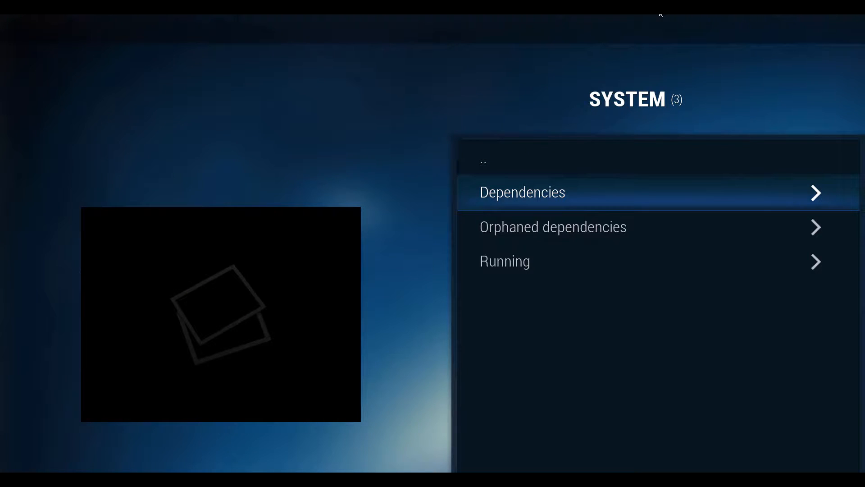
click(523, 192)
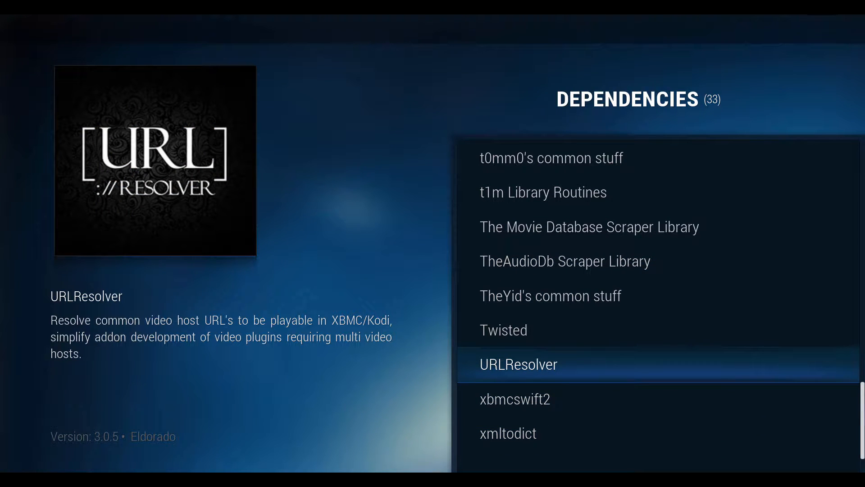
- Show URLResolver's add-on information and enter its settings dialog
click(520, 365)
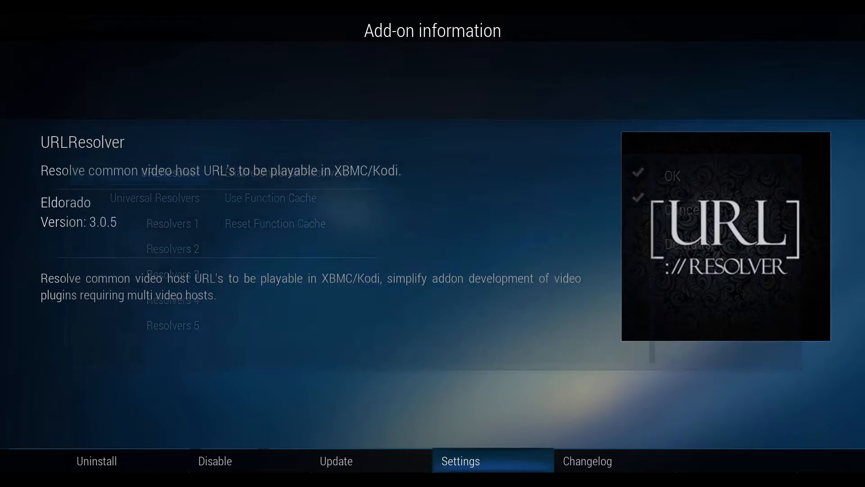
click(460, 461)
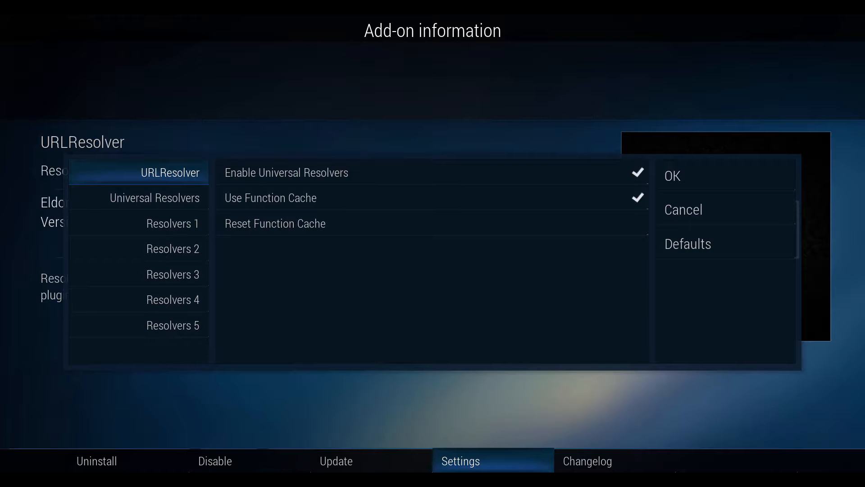
- Under Universal Resolvers, lower the Real-Debrid resolver's priority and confirm with OK
click(155, 197)
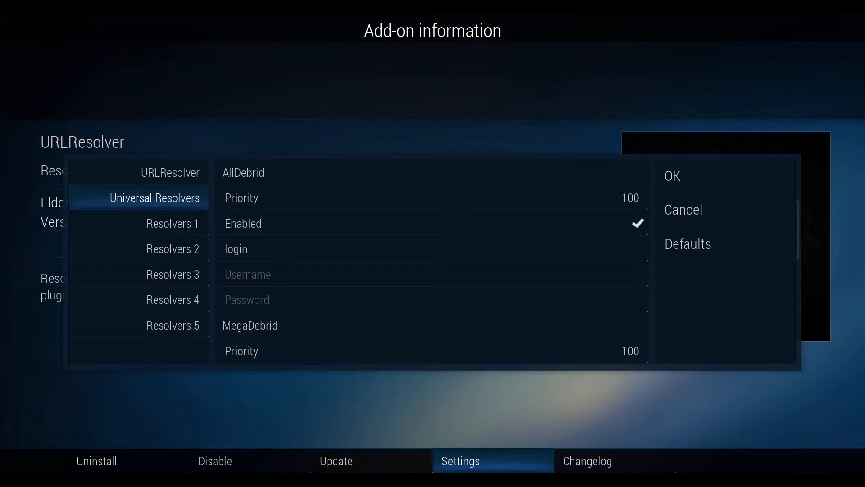
key(down)
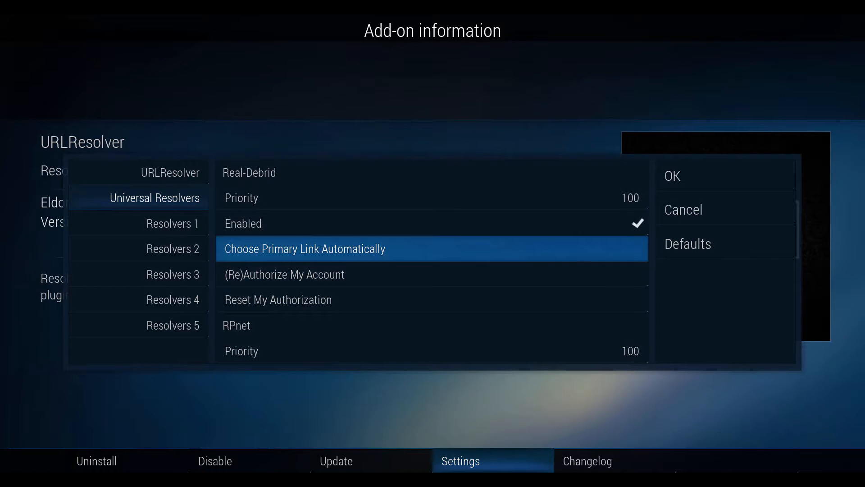
key(Up)
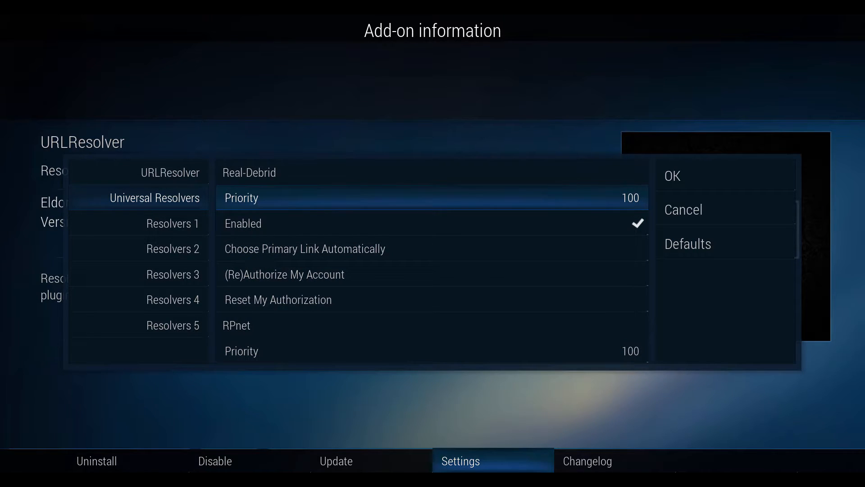
click(405, 199)
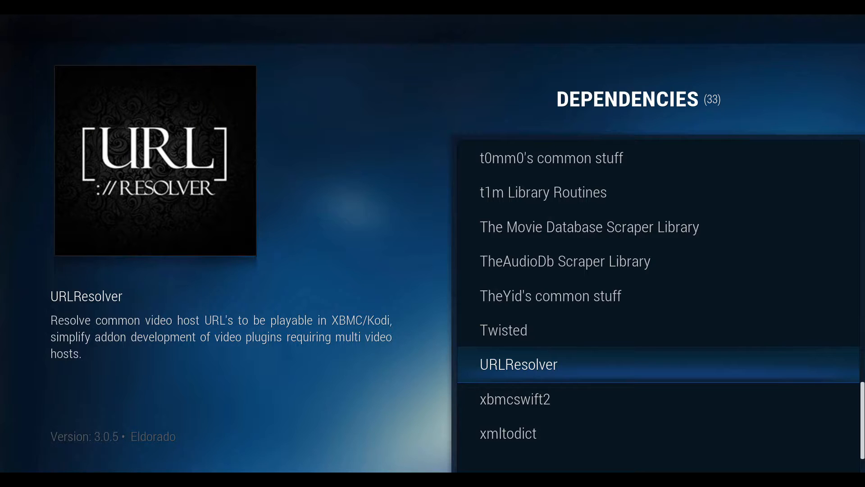
- Load real-debrid.com/device in the browser to get the code entry page
click(519, 364)
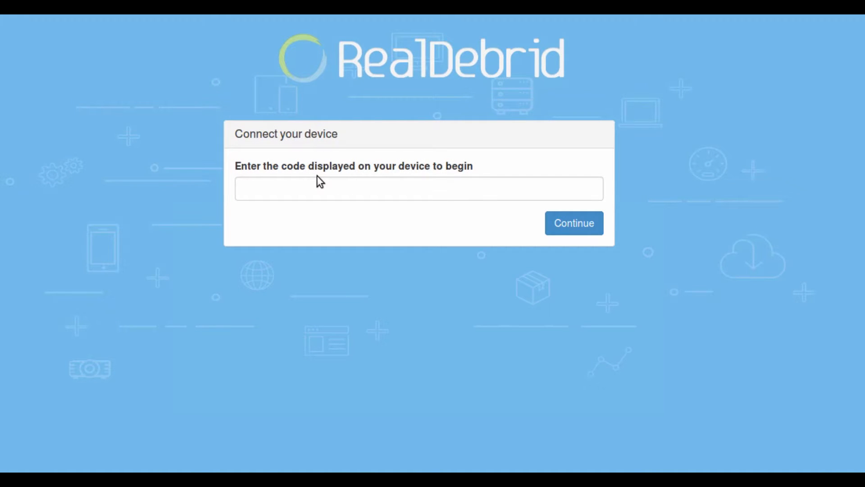
- Enter device code NMPR, continue, and begin the Real-Debrid account login
click(338, 187)
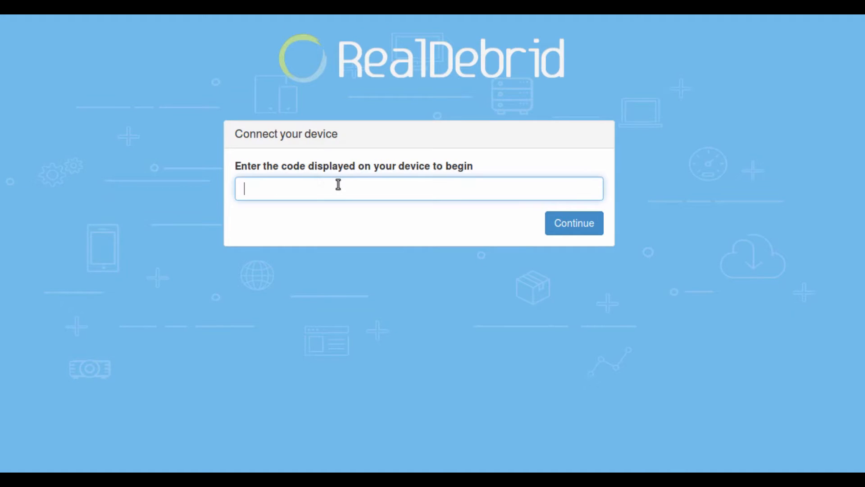
text(NMPR)
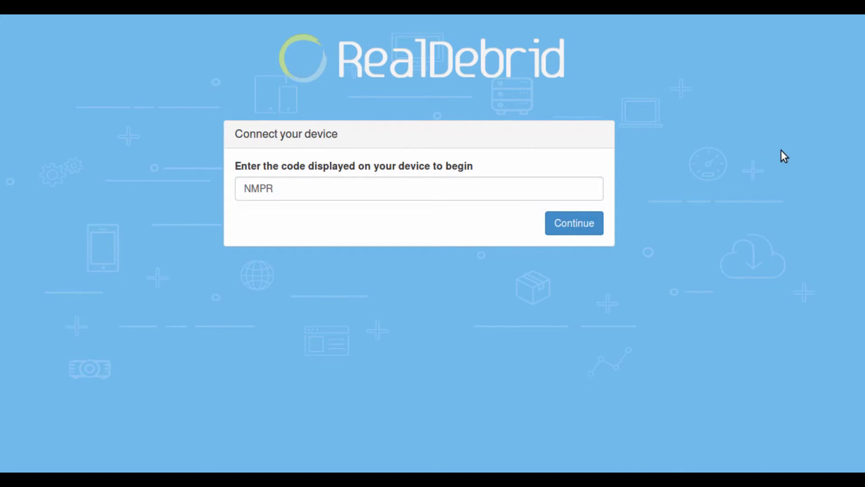
click(574, 224)
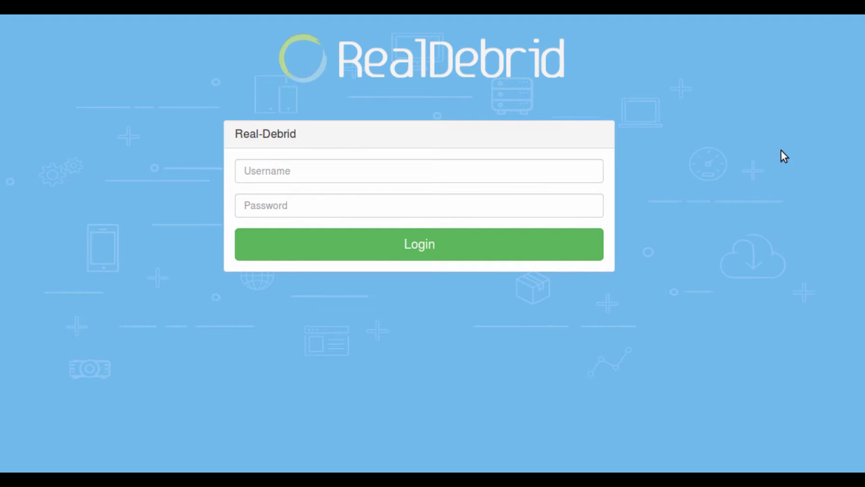
click(420, 243)
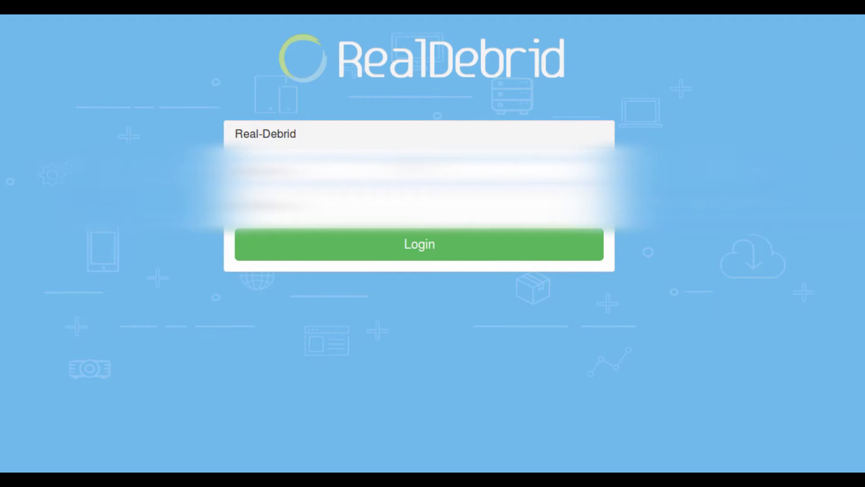